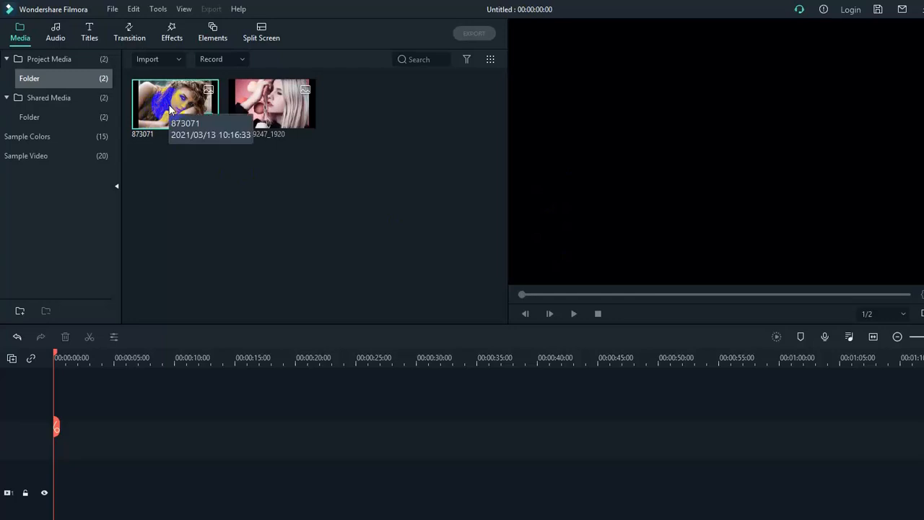
Place the curly-haired woman's photo on the video track and extend it to about 15 seconds.
{"action": "left_click_drag", "start_coordinate": [174, 104], "coordinate": [84, 444]}
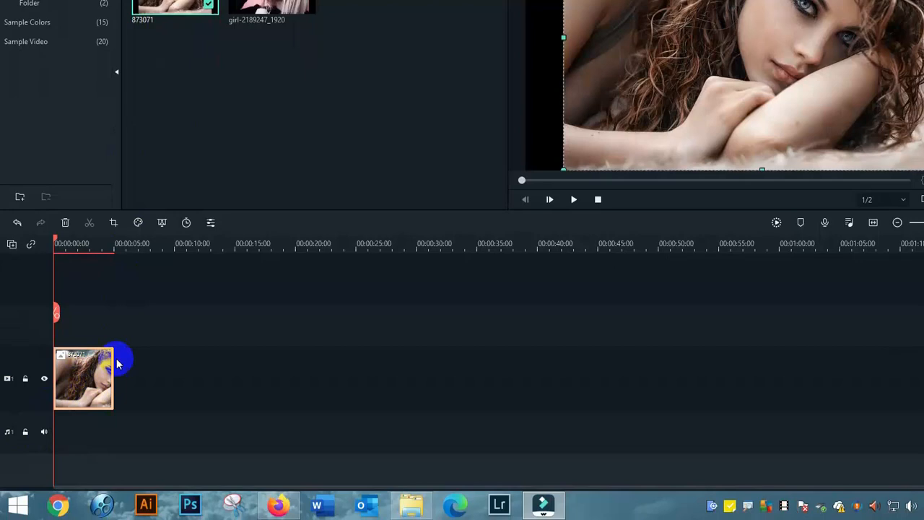
{"action": "mouse_move", "coordinate": [116, 377]}
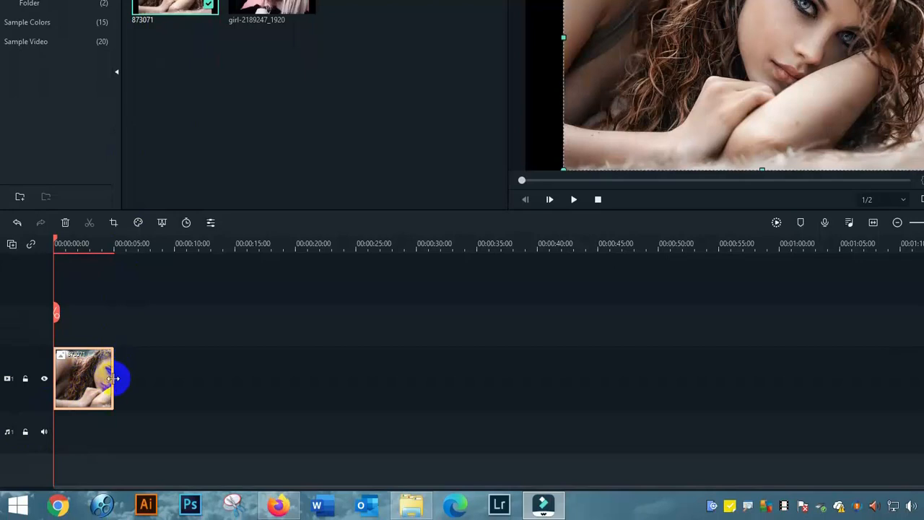
{"action": "left_click_drag", "start_coordinate": [113, 378], "coordinate": [213, 378]}
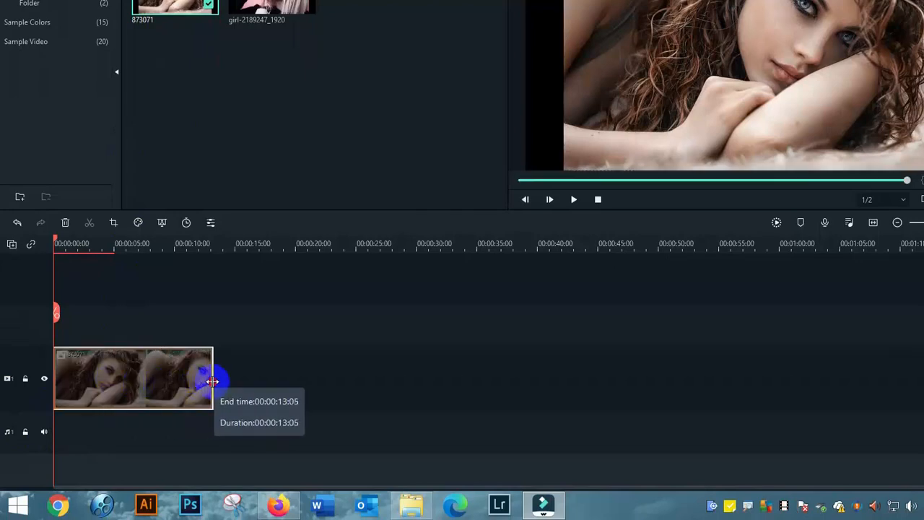
{"action": "left_click_drag", "start_coordinate": [214, 382], "coordinate": [237, 382]}
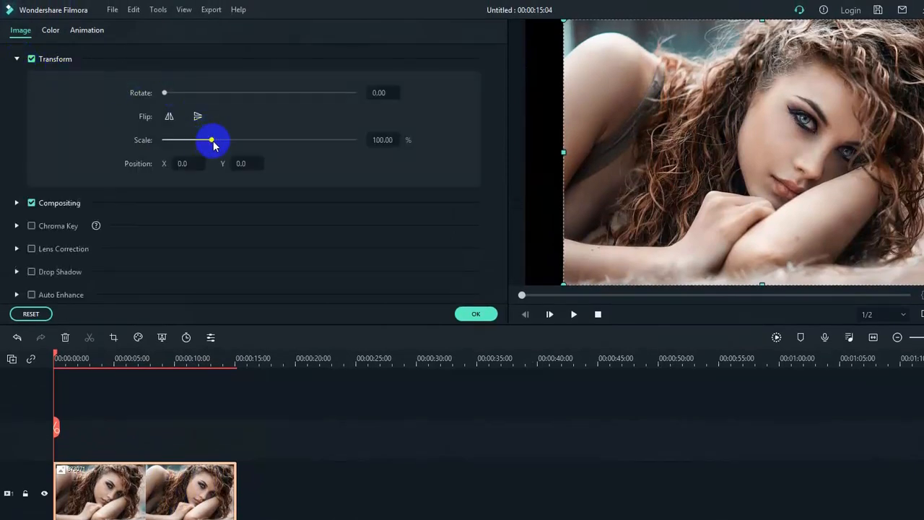
Scale the photo down to about 75% with the Transform Scale slider and confirm.
{"action": "left_click_drag", "start_coordinate": [211, 140], "coordinate": [203, 140]}
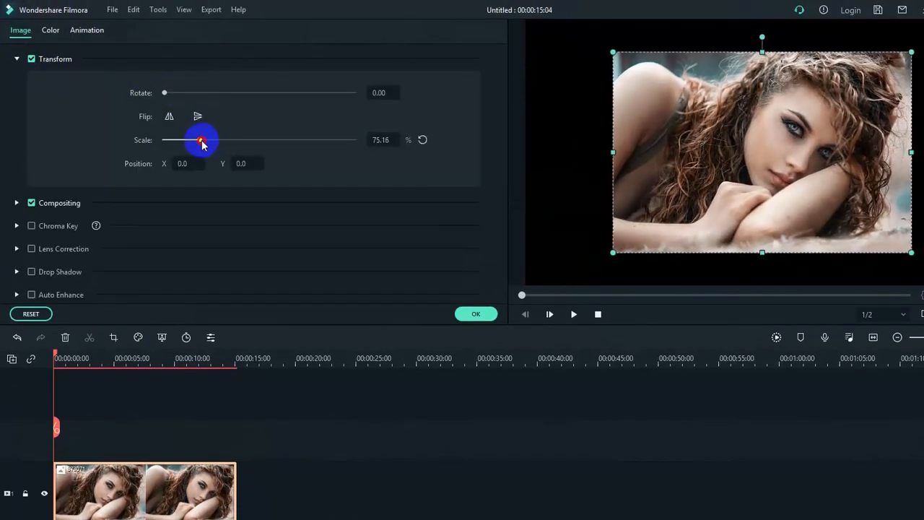
{"action": "left_click", "coordinate": [477, 314]}
{"action": "type", "text": "border"}
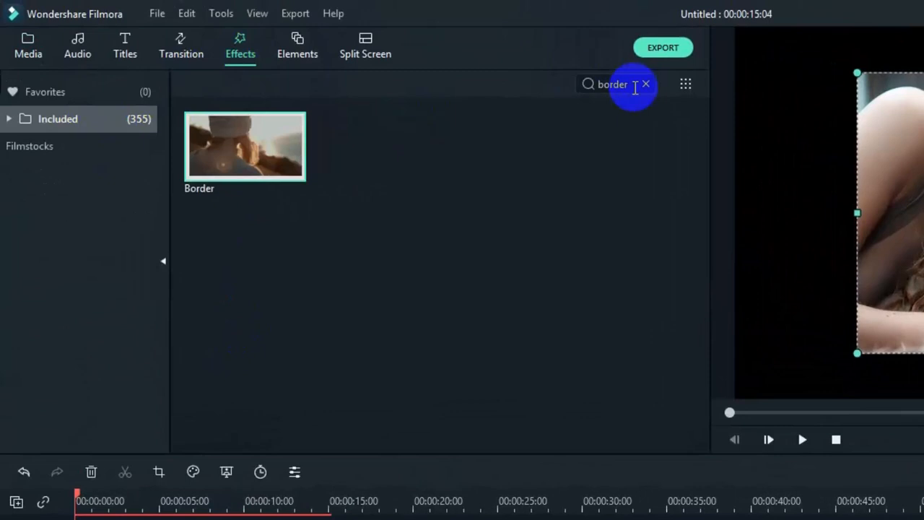
Search the effects for 'border' to find the Border effect for the photo clip.
{"action": "left_click", "coordinate": [645, 84]}
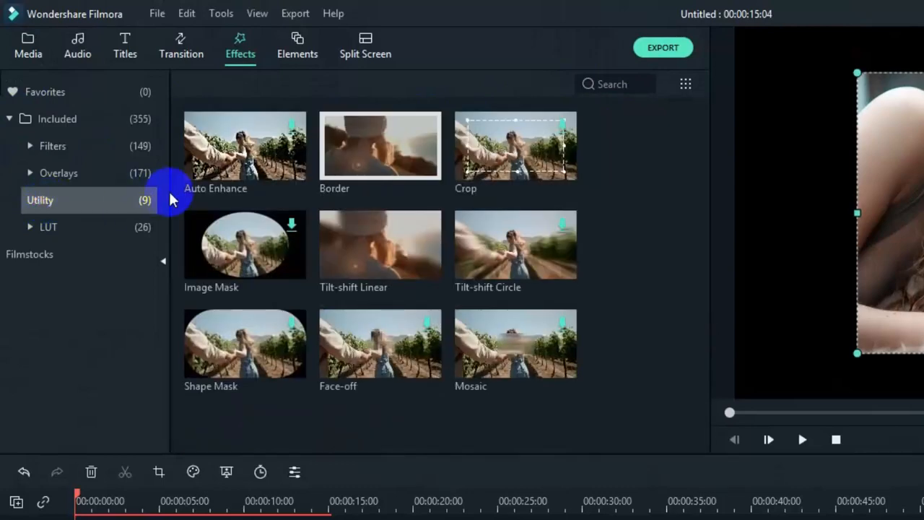
{"action": "mouse_move", "coordinate": [373, 176]}
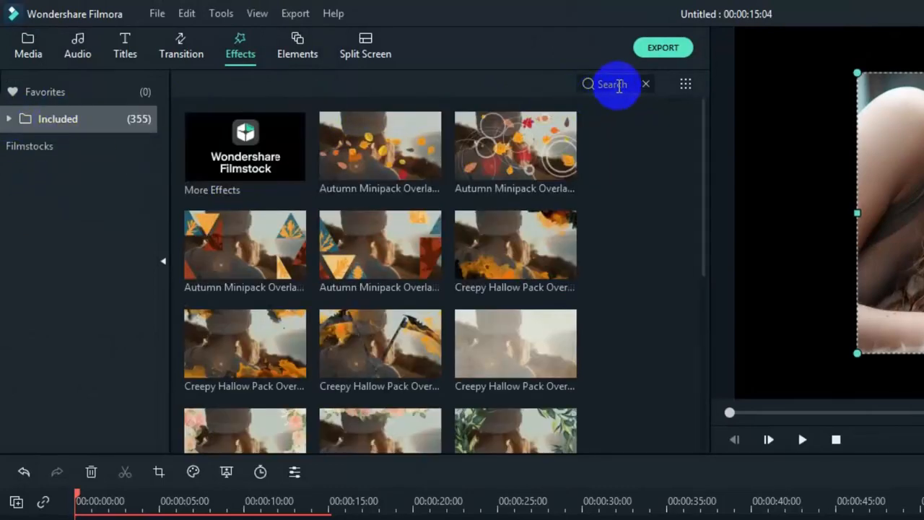
{"action": "left_click", "coordinate": [614, 83]}
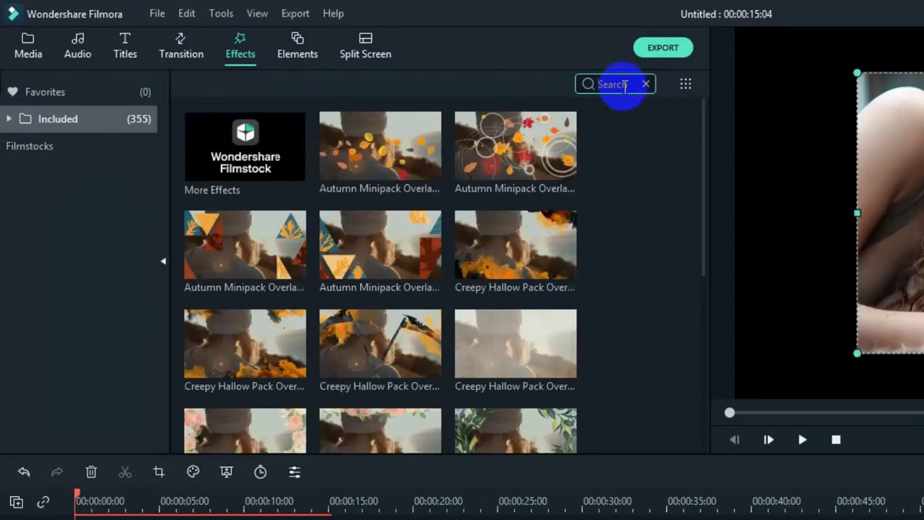
{"action": "type", "text": "border"}
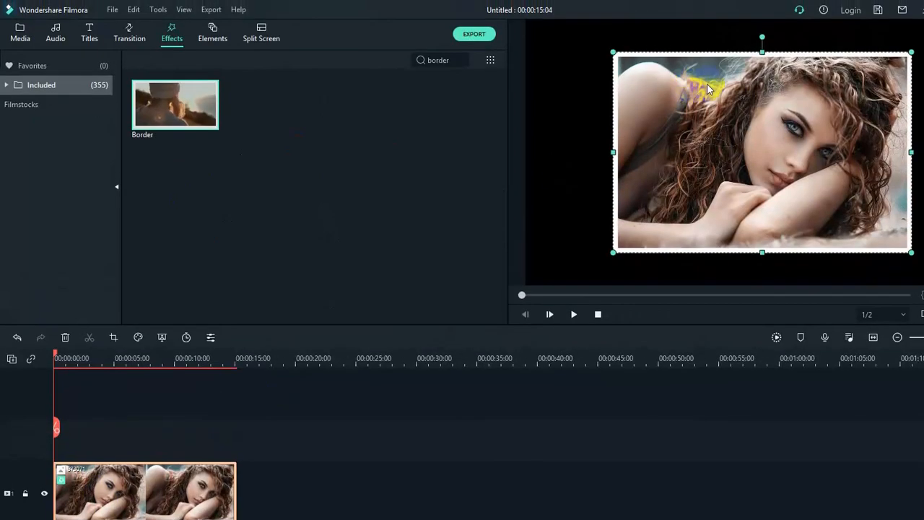
{"action": "mouse_move", "coordinate": [708, 92]}
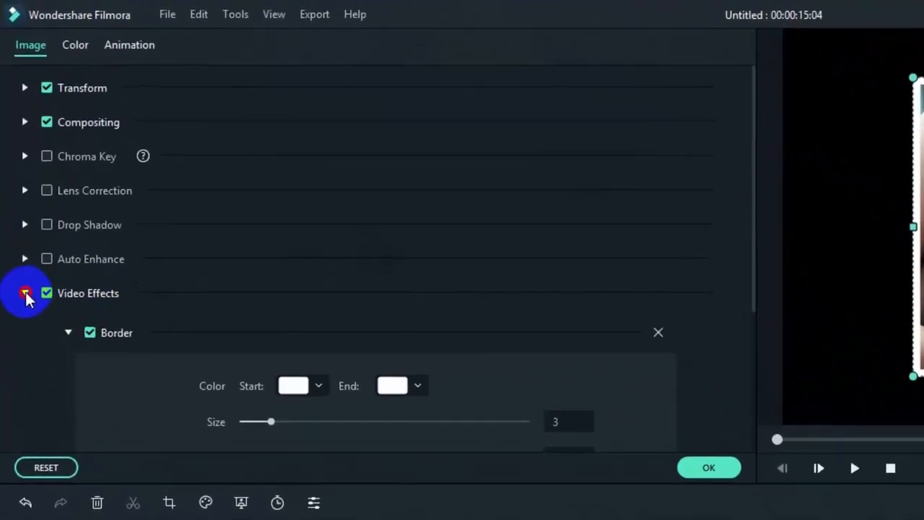
Set the Border effect's start colour to purple in the Video Effects settings.
{"action": "left_click", "coordinate": [24, 292]}
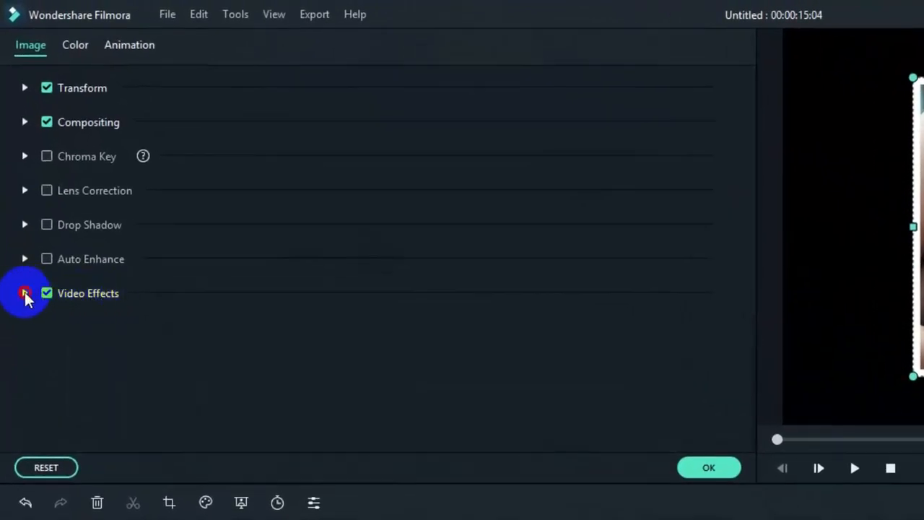
{"action": "left_click", "coordinate": [24, 292]}
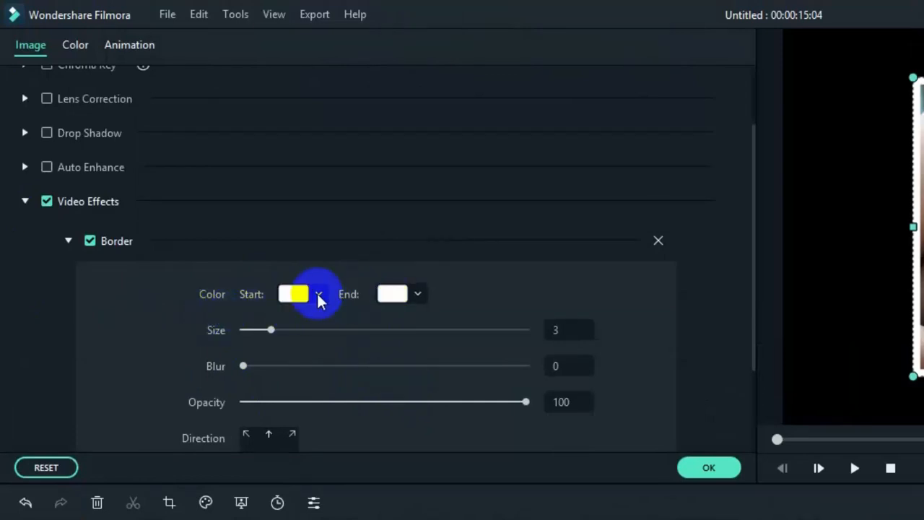
{"action": "left_click", "coordinate": [318, 294]}
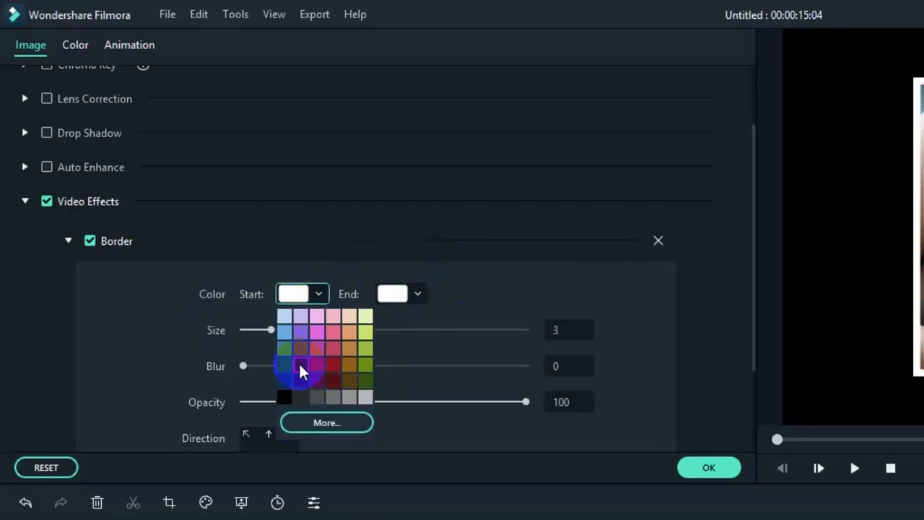
{"action": "left_click", "coordinate": [300, 368]}
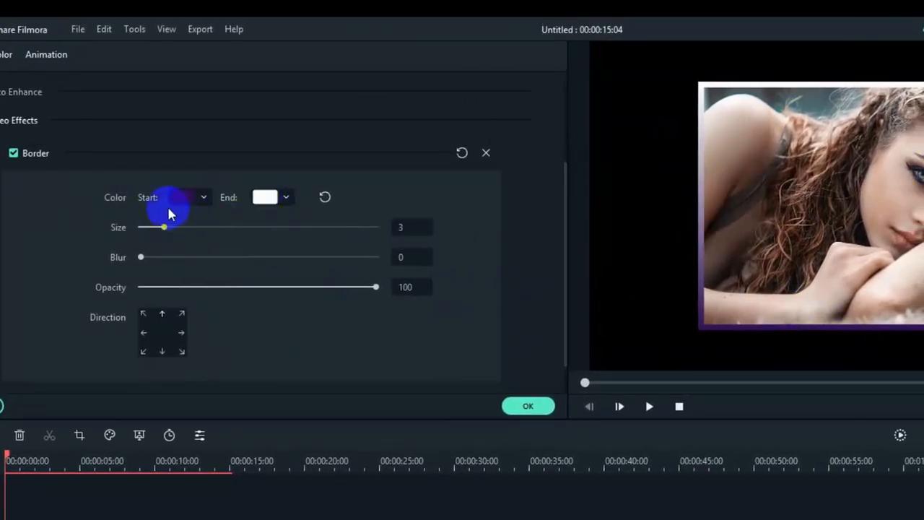
Change the border gradient's direction for the purple-to-white frame.
{"action": "left_click", "coordinate": [162, 332]}
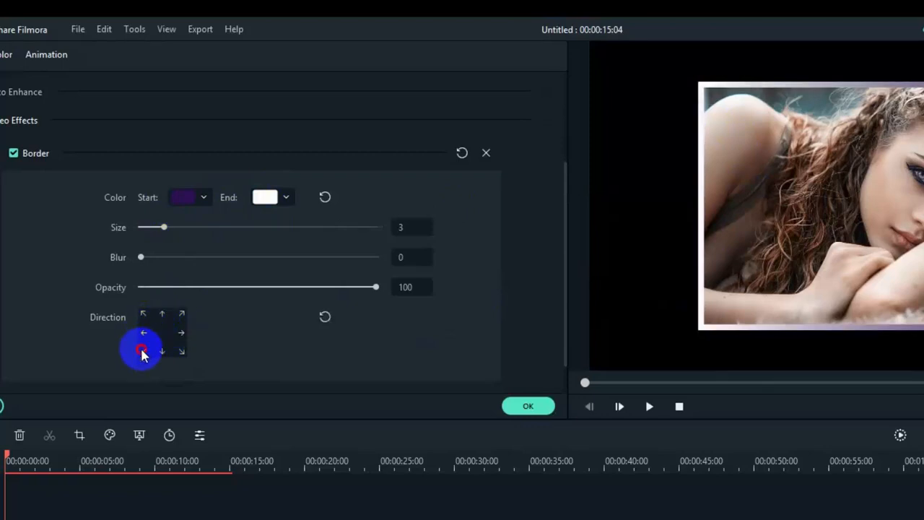
{"action": "left_click", "coordinate": [162, 352]}
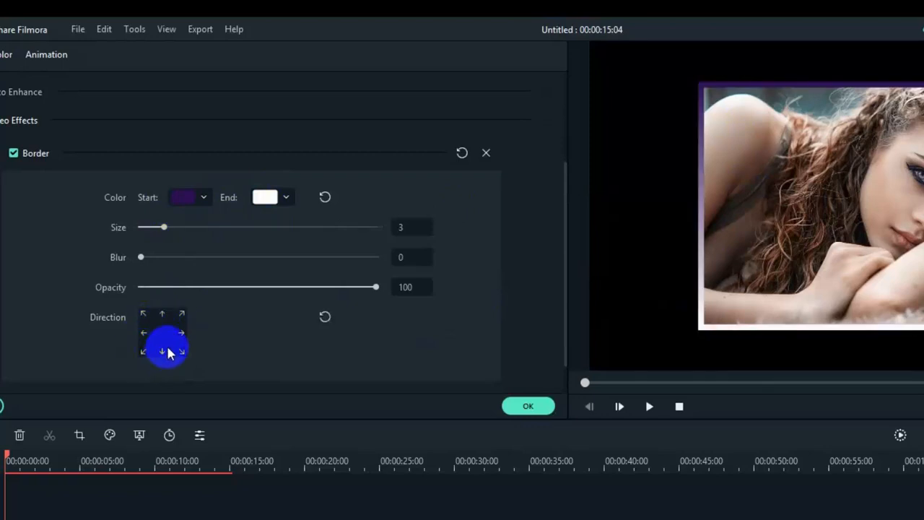
{"action": "mouse_move", "coordinate": [325, 317]}
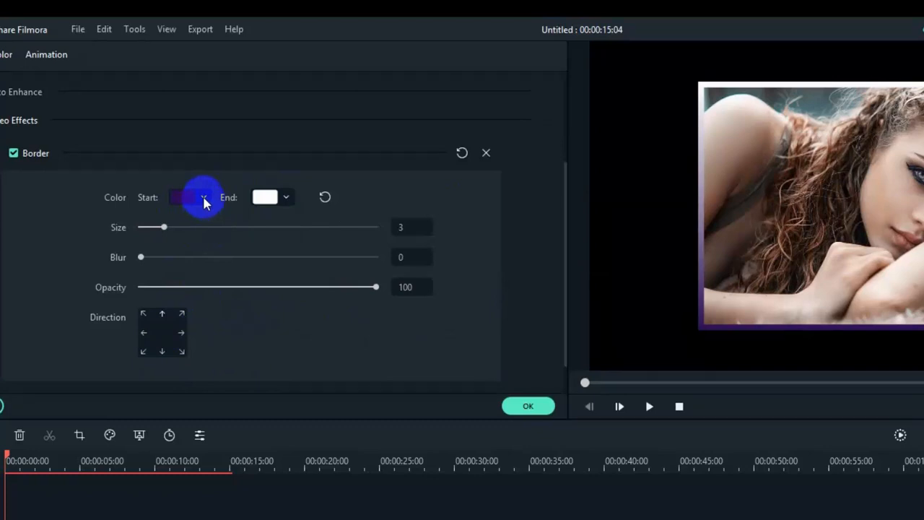
Set the border's start colour back to white.
{"action": "left_click", "coordinate": [189, 197]}
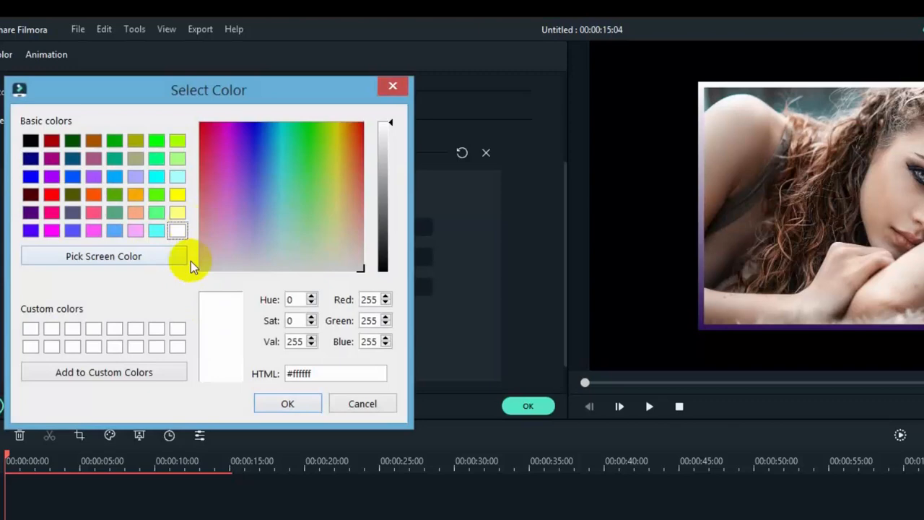
{"action": "left_click", "coordinate": [288, 403]}
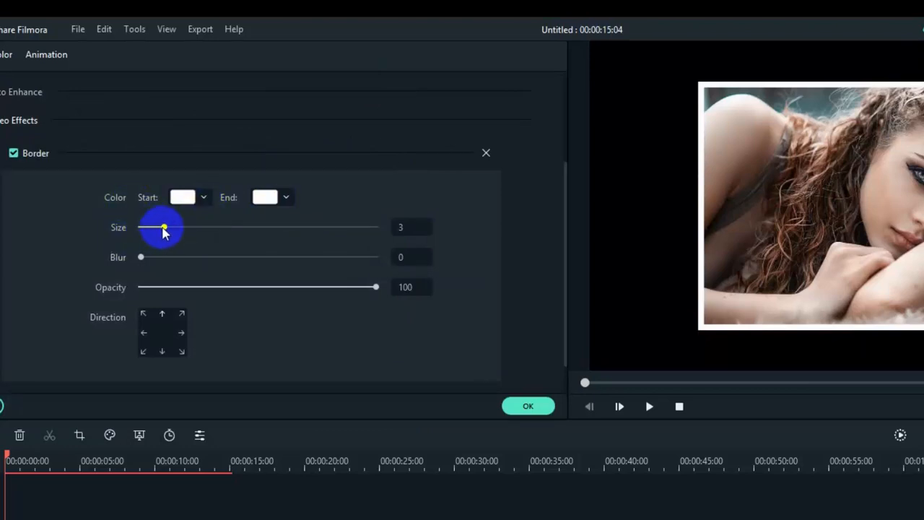
Set the border size to 7, try some blur and return it to 0.
{"action": "left_click_drag", "start_coordinate": [165, 227], "coordinate": [177, 226]}
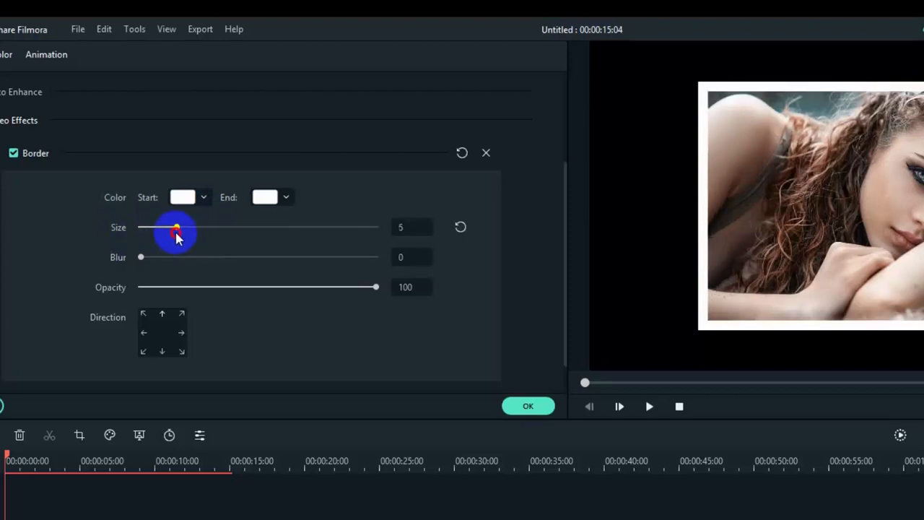
{"action": "left_click_drag", "start_coordinate": [176, 229], "coordinate": [197, 228]}
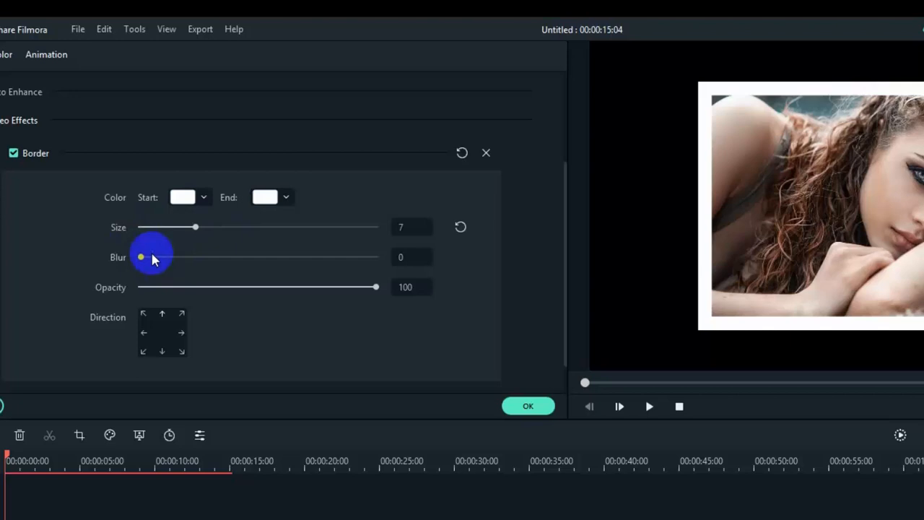
{"action": "left_click_drag", "start_coordinate": [142, 257], "coordinate": [230, 257]}
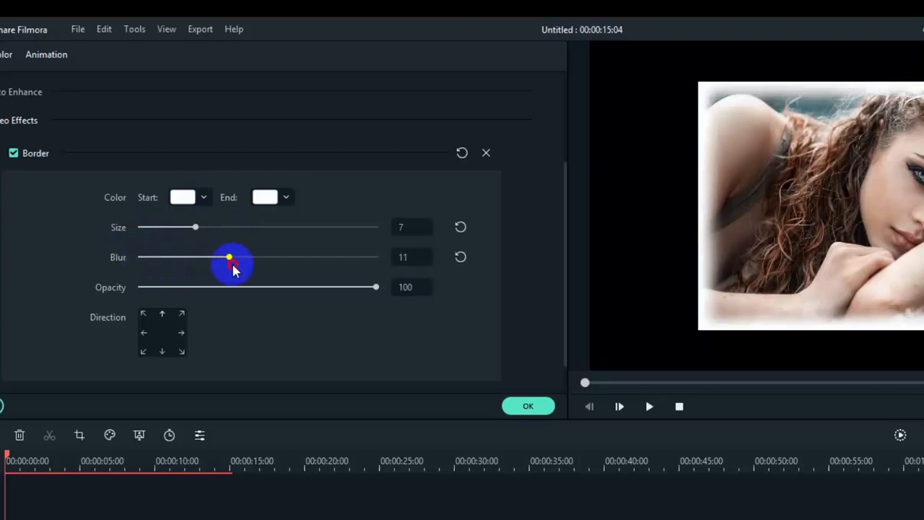
{"action": "left_click_drag", "start_coordinate": [228, 257], "coordinate": [145, 257]}
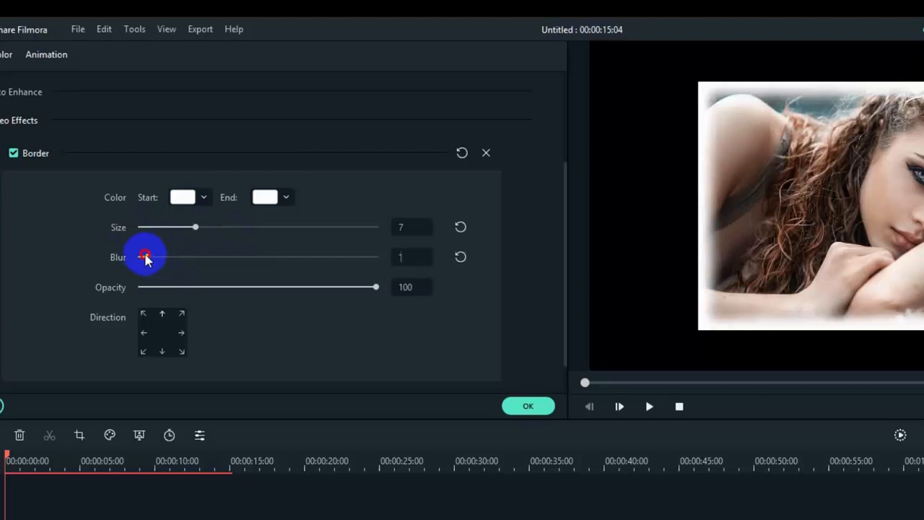
{"action": "left_click_drag", "start_coordinate": [145, 257], "coordinate": [139, 257]}
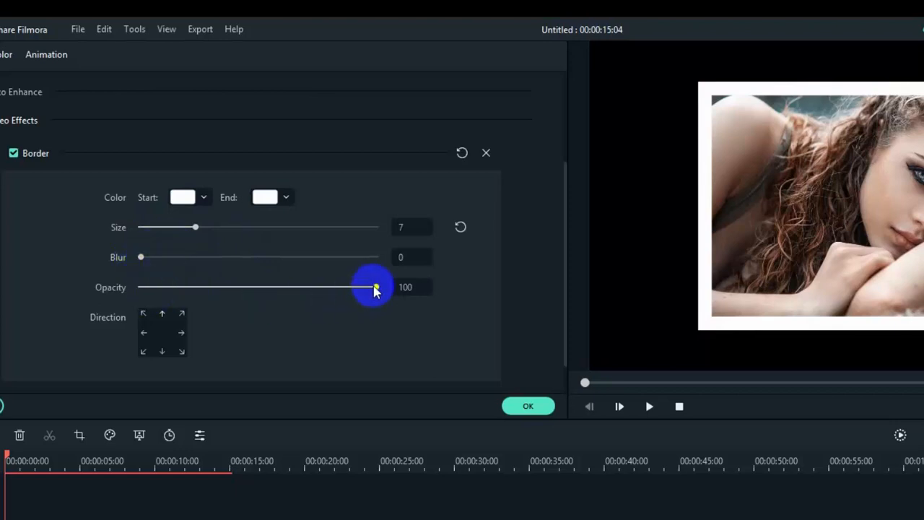
Lower the border opacity to about 47, then bring it back to fully opaque.
{"action": "left_click_drag", "start_coordinate": [374, 286], "coordinate": [272, 286]}
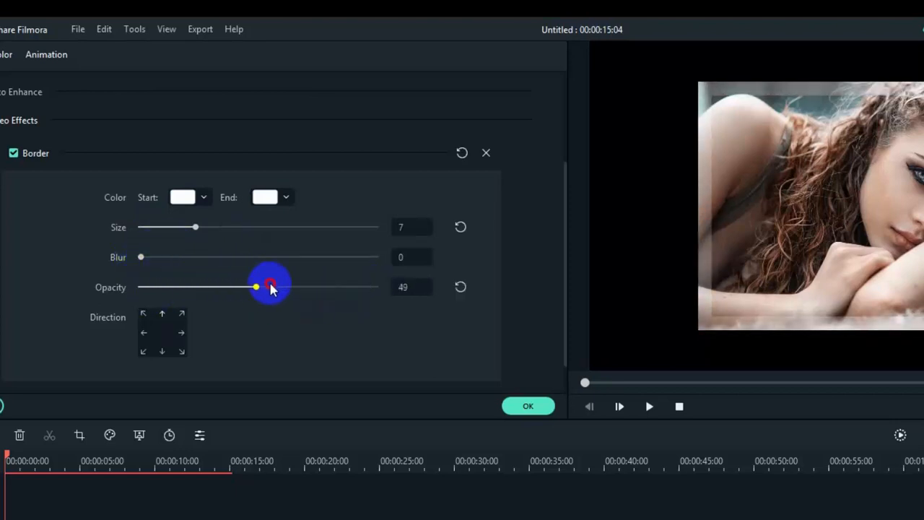
{"action": "left_click_drag", "start_coordinate": [272, 286], "coordinate": [269, 286]}
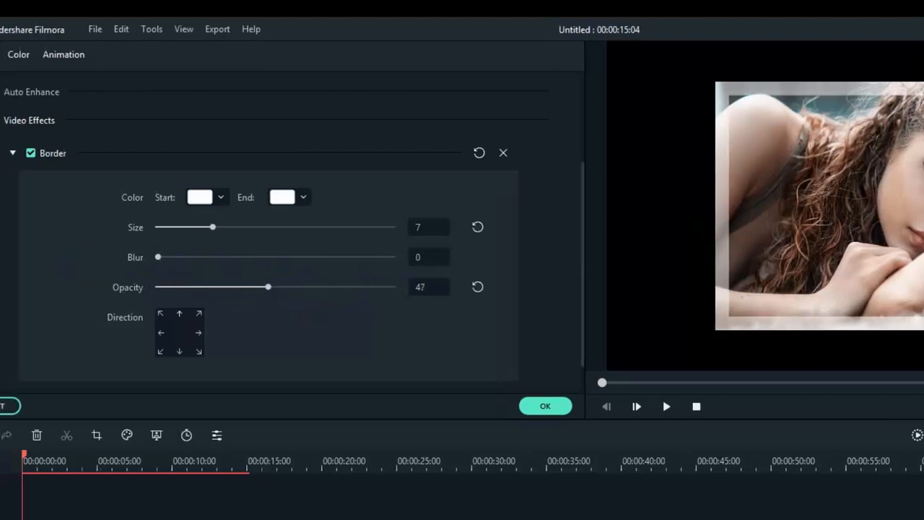
{"action": "left_click_drag", "start_coordinate": [269, 286], "coordinate": [393, 286]}
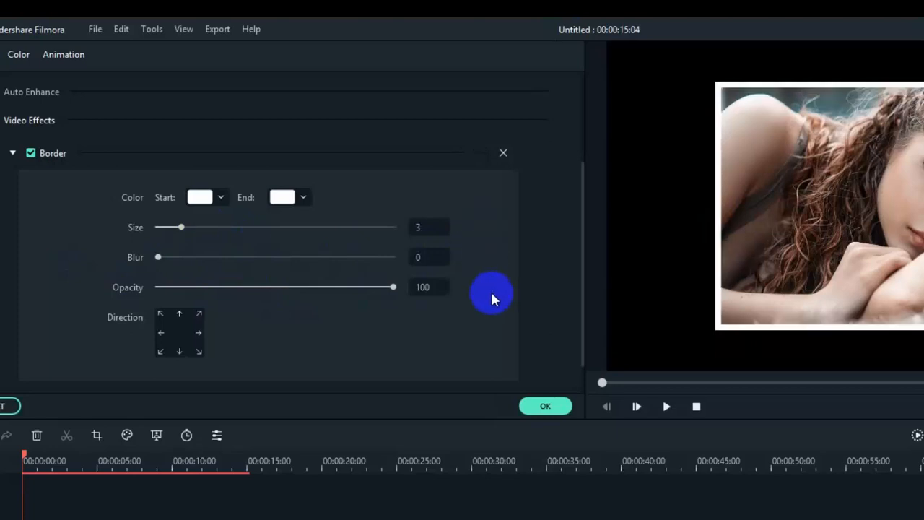
{"action": "mouse_move", "coordinate": [546, 406]}
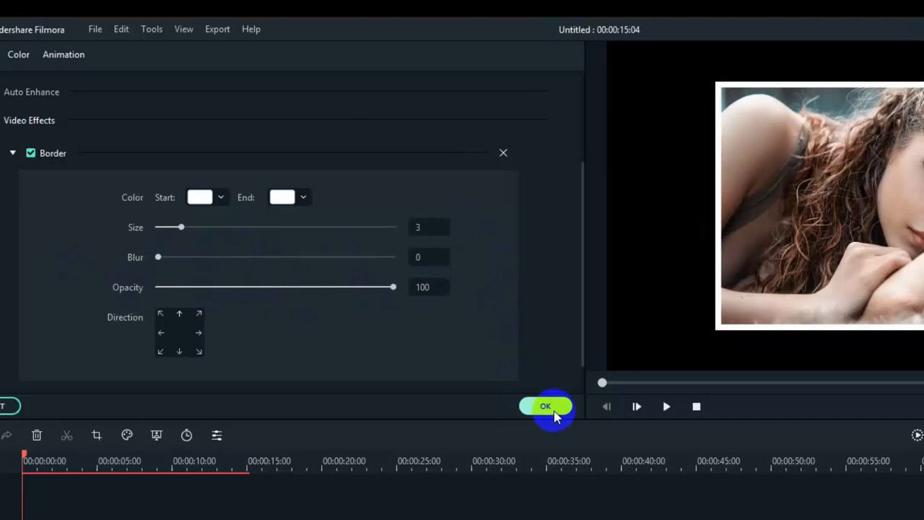
Accept the white, size-3 Border settings and close the clip editing panel.
{"action": "left_click", "coordinate": [546, 406]}
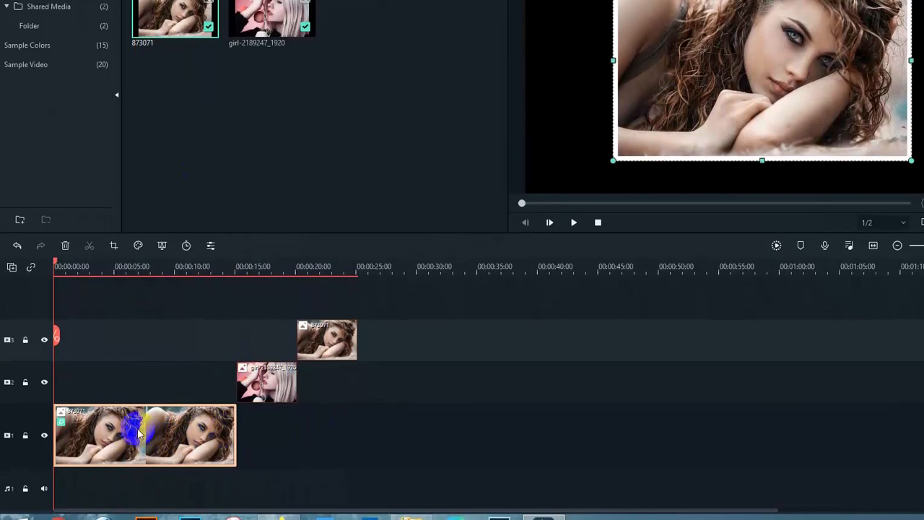
Copy the bottom clip's Border effect onto the blonde-haired photo clip and preview it around 15 seconds.
{"action": "right_click", "coordinate": [142, 433]}
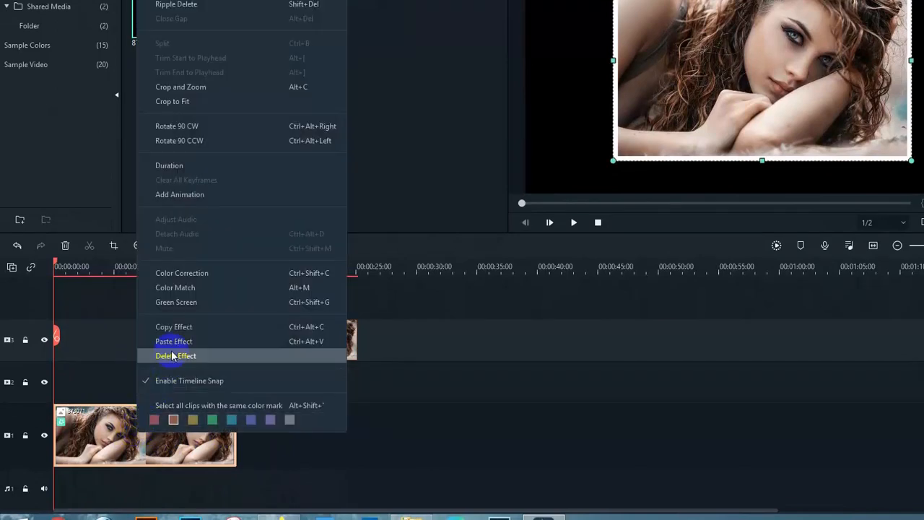
{"action": "left_click", "coordinate": [176, 355]}
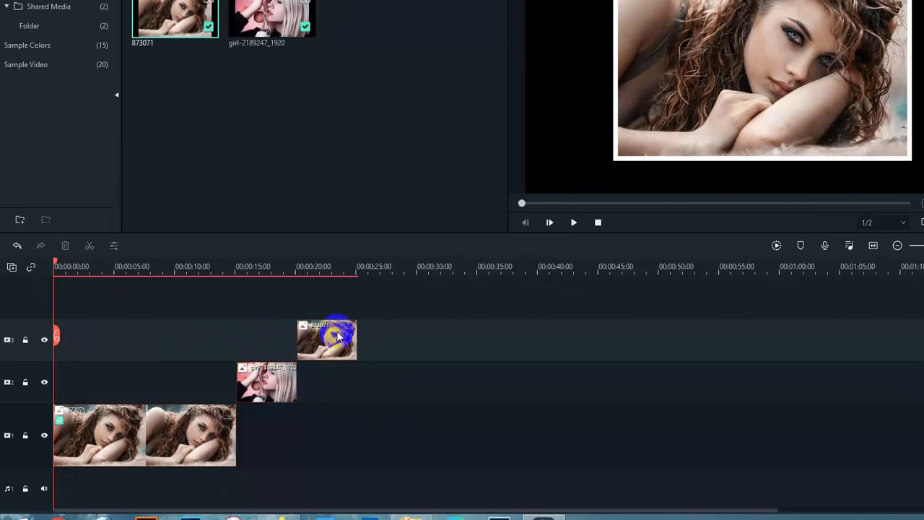
{"action": "left_click", "coordinate": [266, 381]}
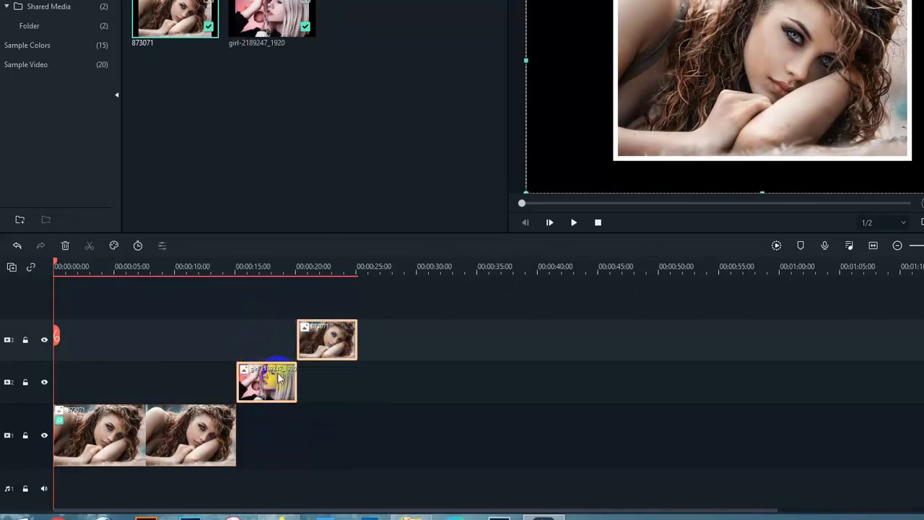
{"action": "right_click", "coordinate": [266, 381]}
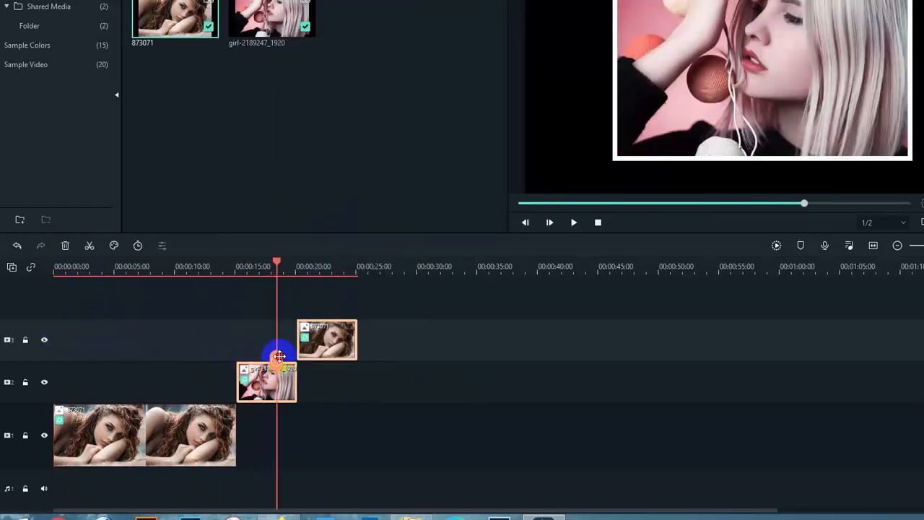
{"action": "left_click_drag", "start_coordinate": [278, 359], "coordinate": [271, 359]}
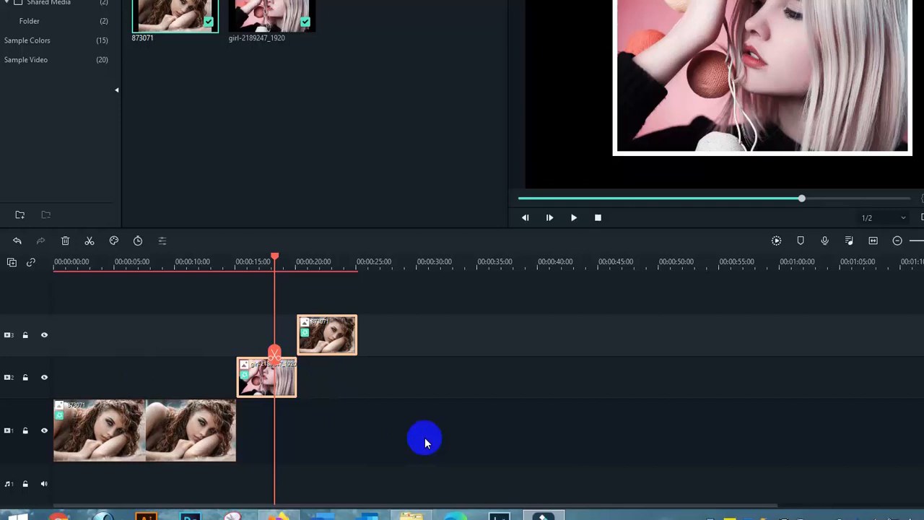
{"action": "mouse_move", "coordinate": [537, 35]}
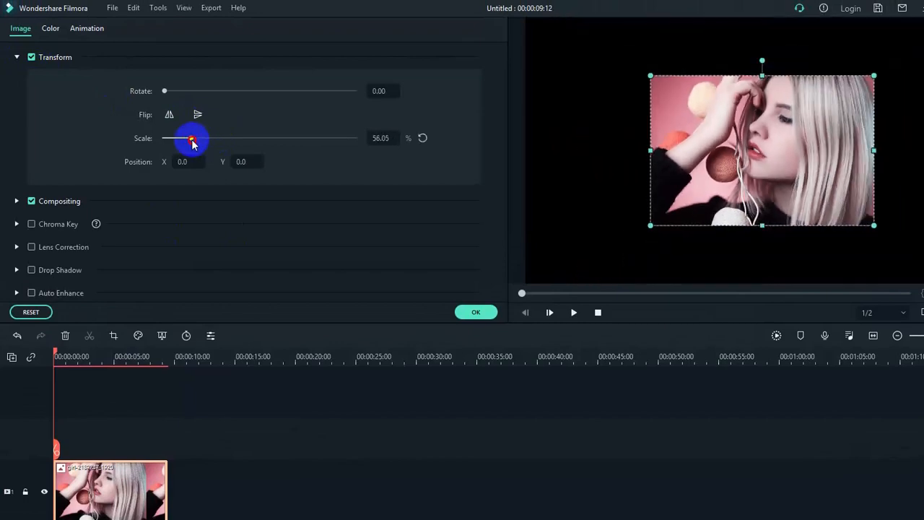
Scale the blonde-haired photo up to about 67.5% and confirm.
{"action": "left_click_drag", "start_coordinate": [191, 139], "coordinate": [195, 139]}
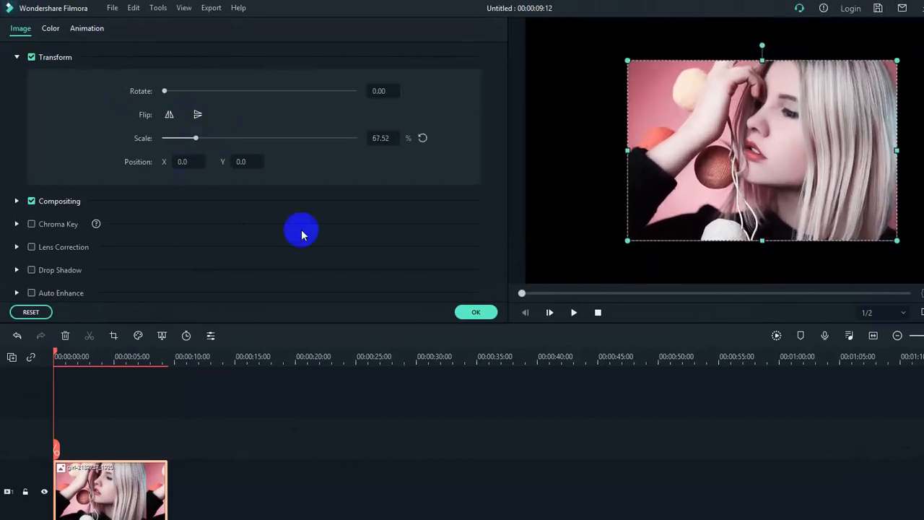
{"action": "left_click", "coordinate": [477, 312]}
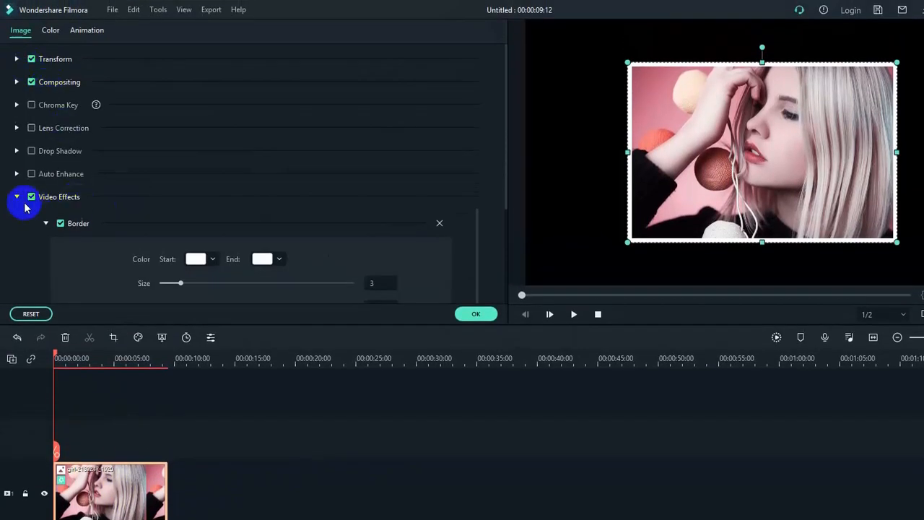
{"action": "mouse_move", "coordinate": [122, 197]}
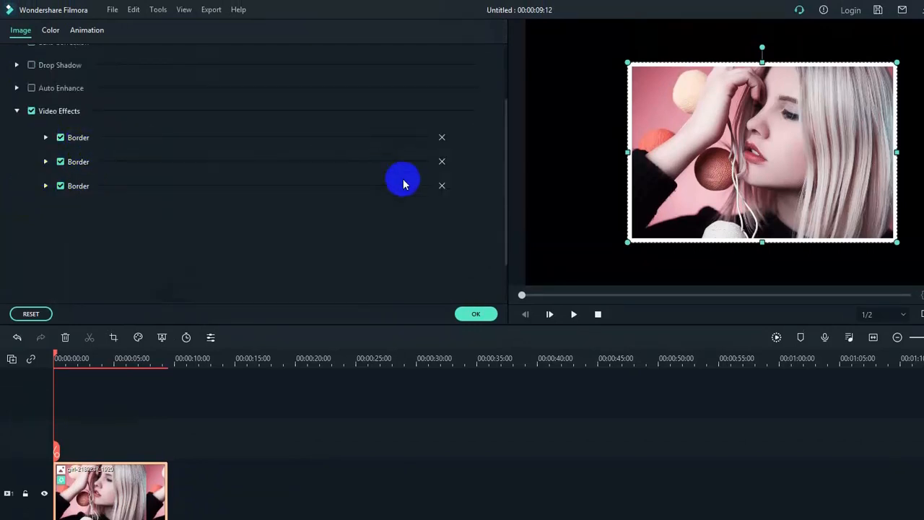
{"action": "mouse_move", "coordinate": [229, 223]}
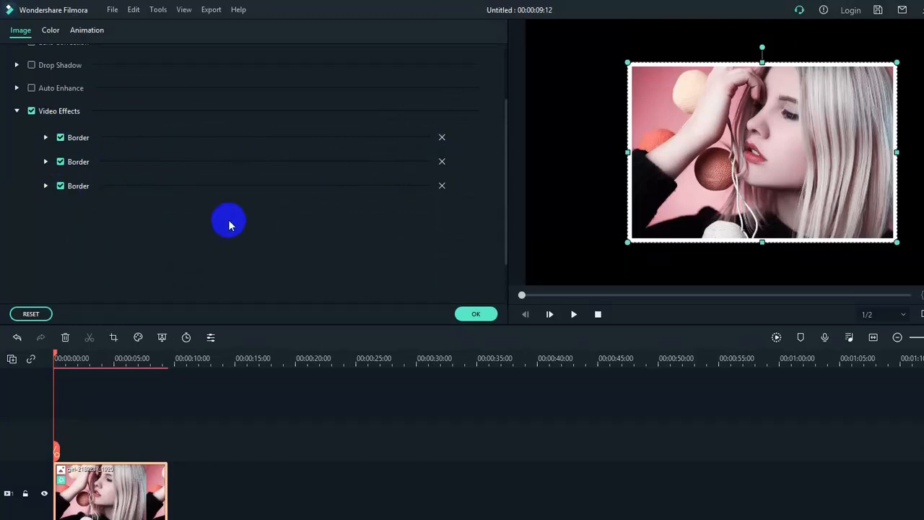
{"action": "mouse_move", "coordinate": [78, 162]}
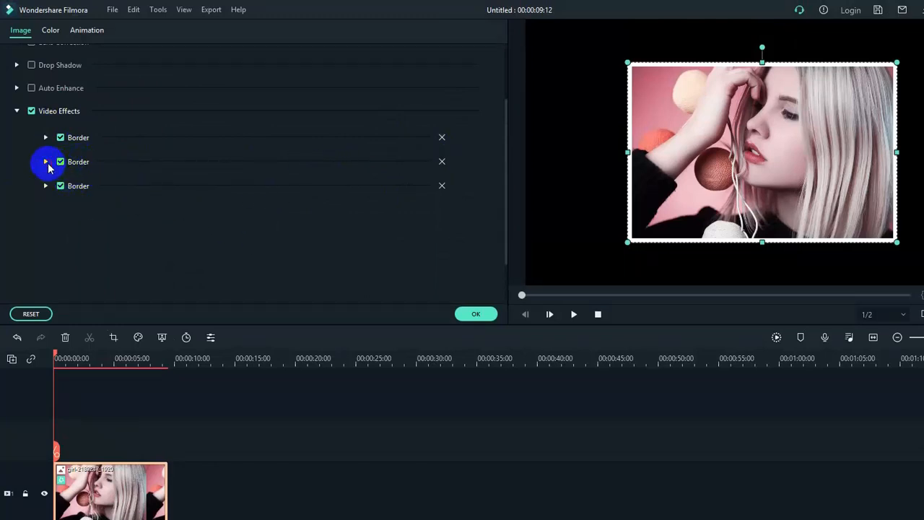
Expand the second of the three stacked Border effects to show its black-colour settings.
{"action": "left_click", "coordinate": [46, 161]}
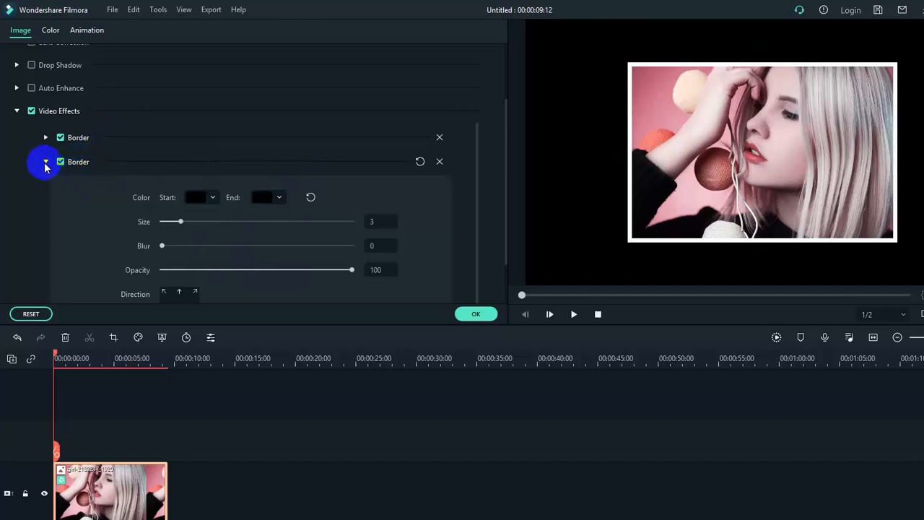
Re-expand the second Border and thicken its black frame with the Size slider.
{"action": "left_click", "coordinate": [46, 162]}
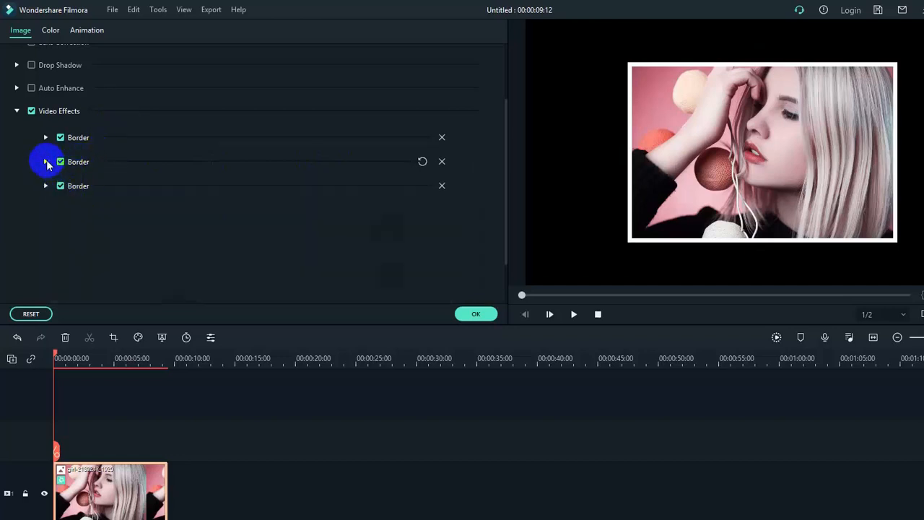
{"action": "left_click", "coordinate": [47, 162]}
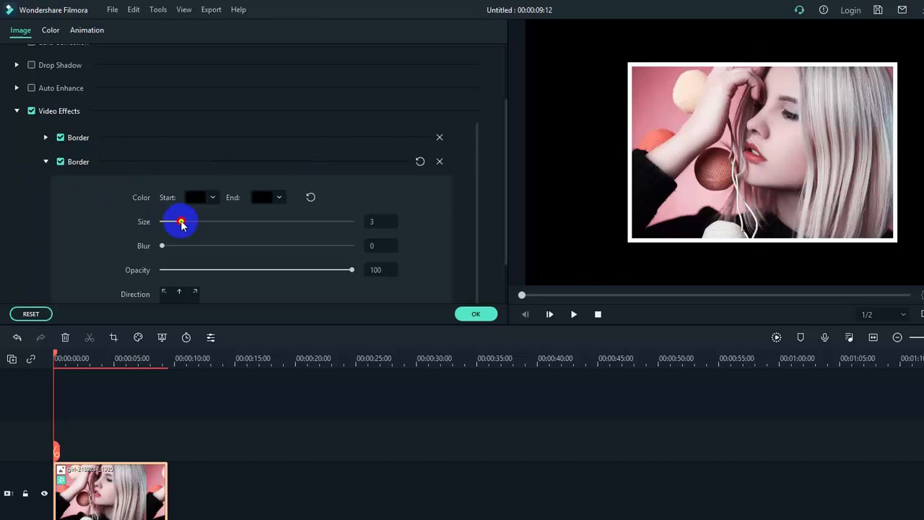
{"action": "left_click_drag", "start_coordinate": [180, 223], "coordinate": [211, 222]}
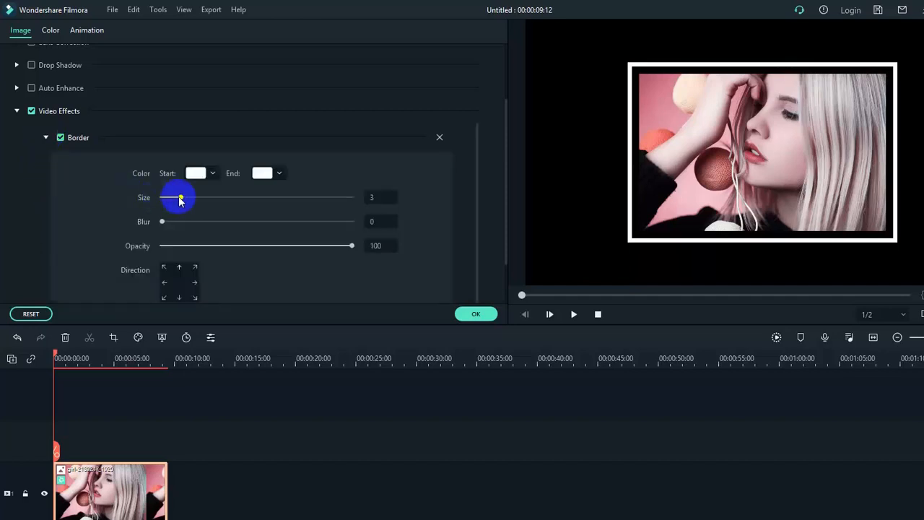
Widen the white Border to size 12 for a layered white-and-black frame.
{"action": "left_click_drag", "start_coordinate": [179, 198], "coordinate": [213, 198]}
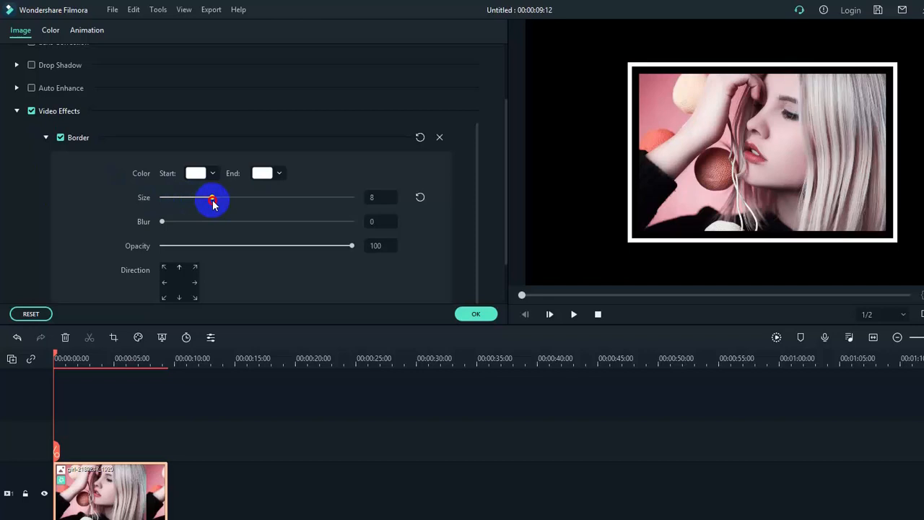
{"action": "left_click_drag", "start_coordinate": [211, 199], "coordinate": [236, 199]}
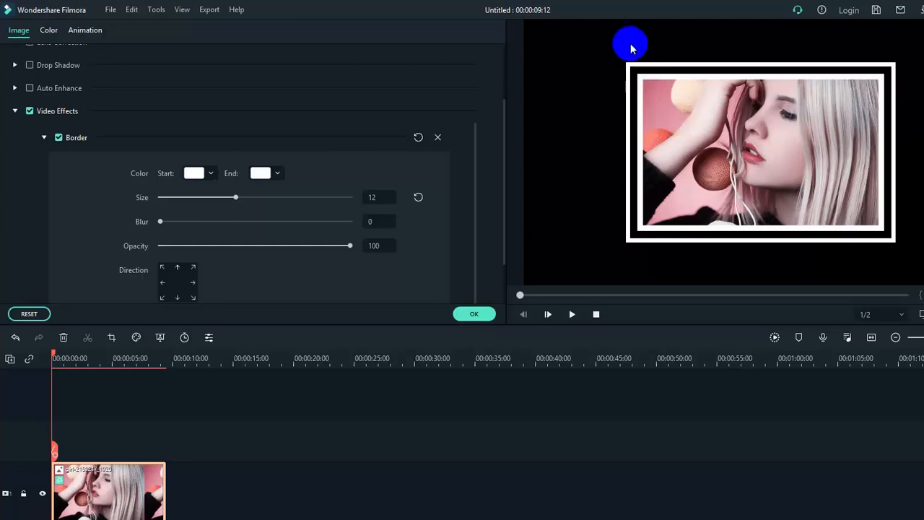
Give the wide Border a purple Start colour and a palette End colour for a gradient frame.
{"action": "left_click", "coordinate": [194, 173]}
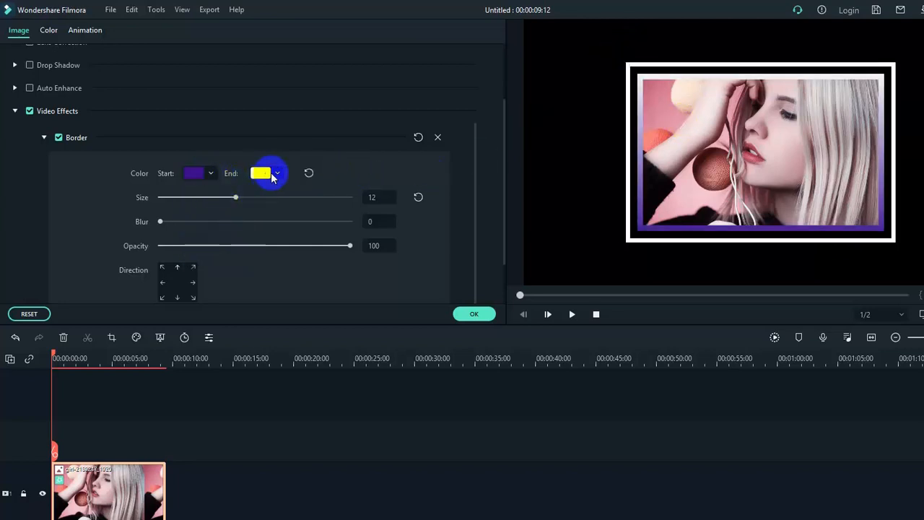
{"action": "left_click", "coordinate": [277, 173]}
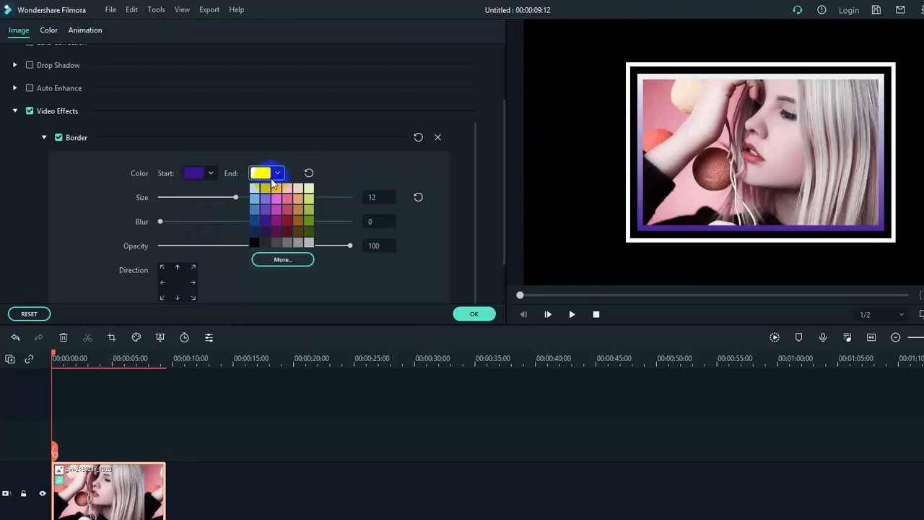
{"action": "left_click", "coordinate": [262, 187]}
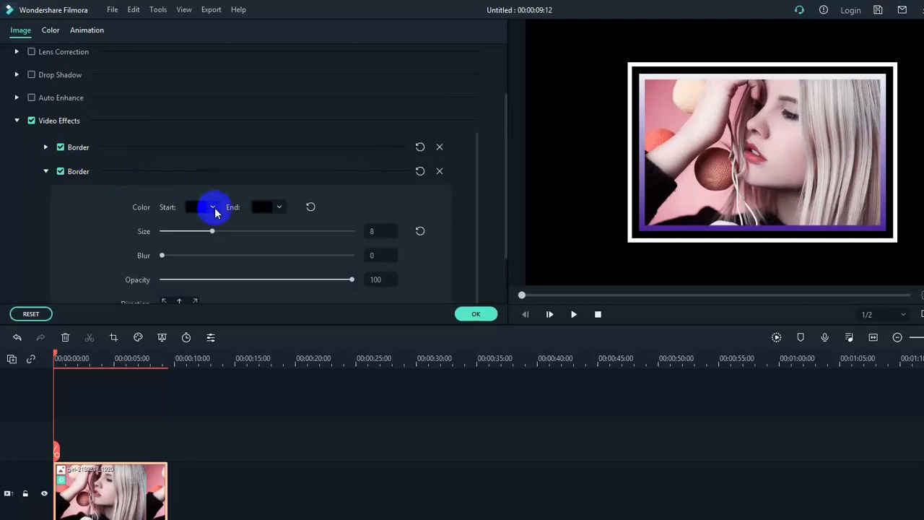
Adjust the black Border's Start and End colours from their dropdowns.
{"action": "left_click", "coordinate": [279, 207]}
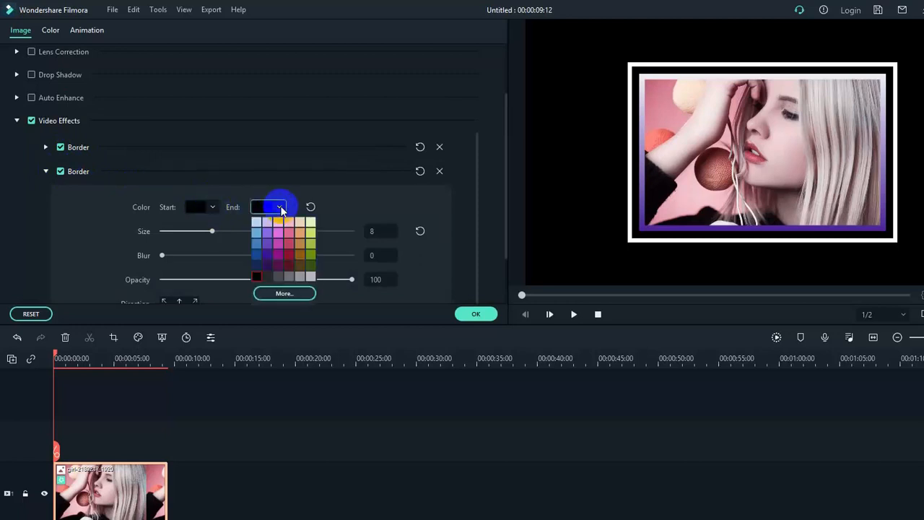
{"action": "left_click", "coordinate": [257, 260]}
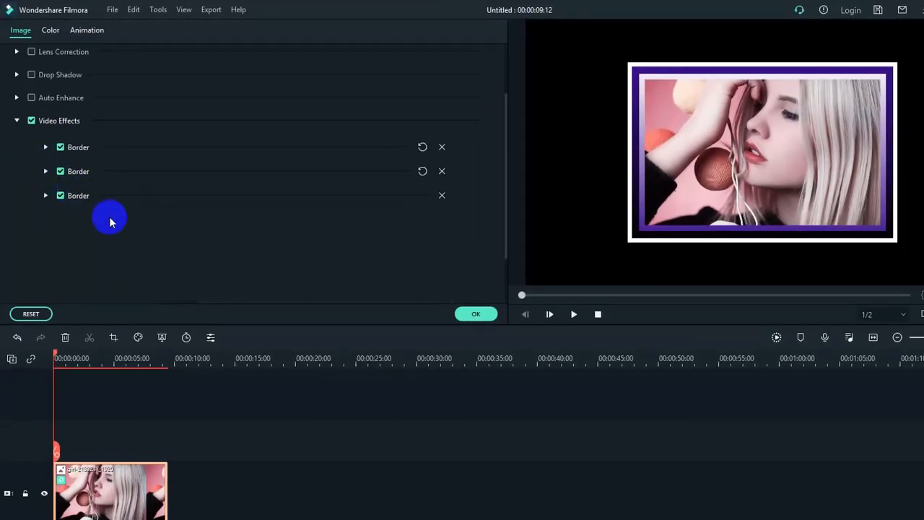
Confirm the three Border effects with OK, returning to the Effects library.
{"action": "left_click", "coordinate": [476, 313]}
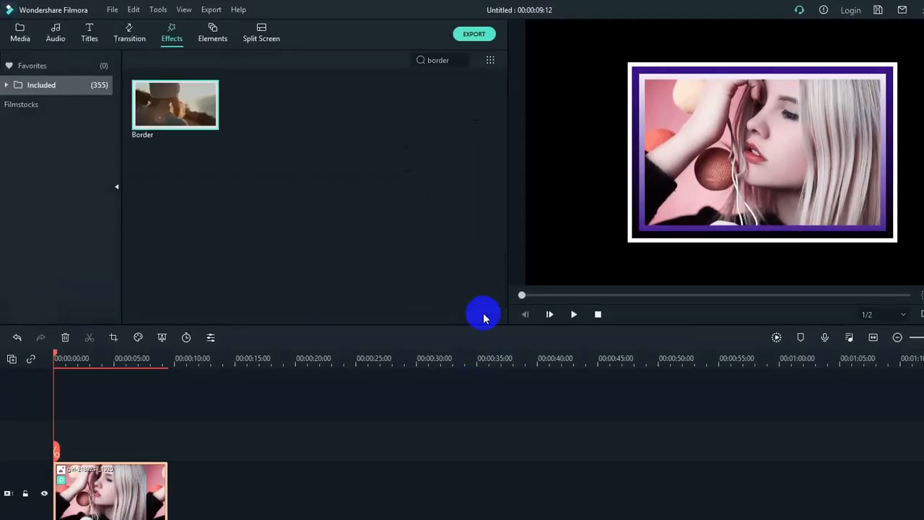
{"action": "mouse_move", "coordinate": [253, 173]}
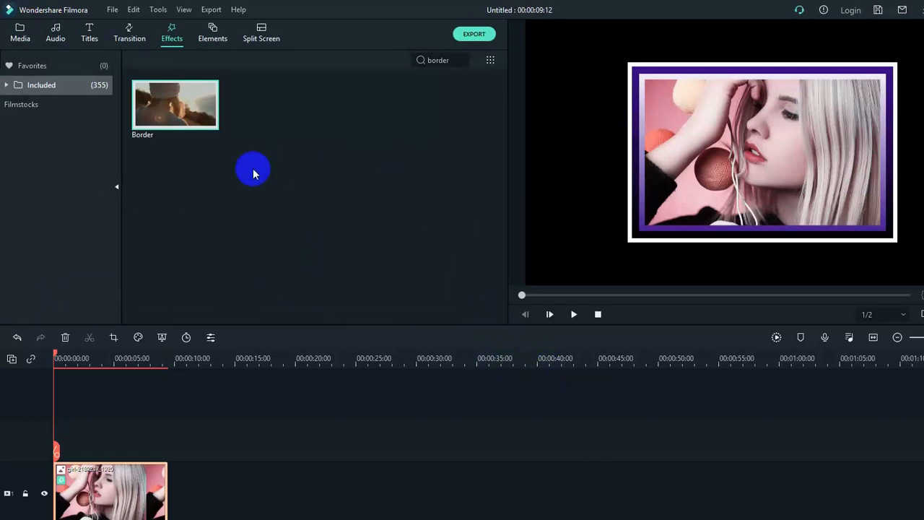
{"action": "mouse_move", "coordinate": [474, 34]}
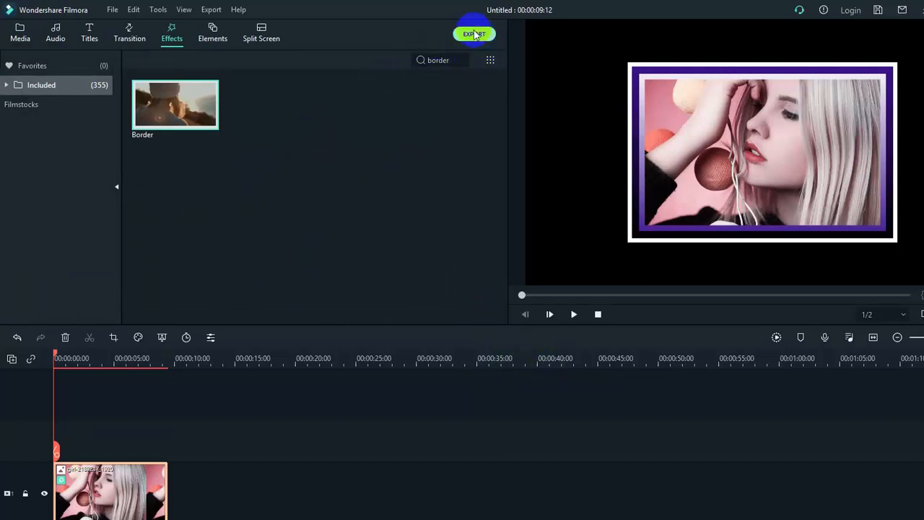